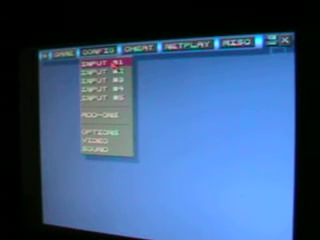
# Show the controller input mapping screen from Config > Input.
pyautogui.click(90, 60)
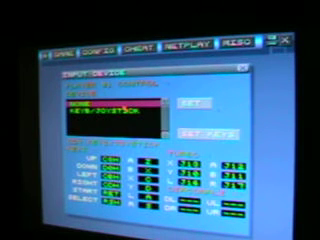